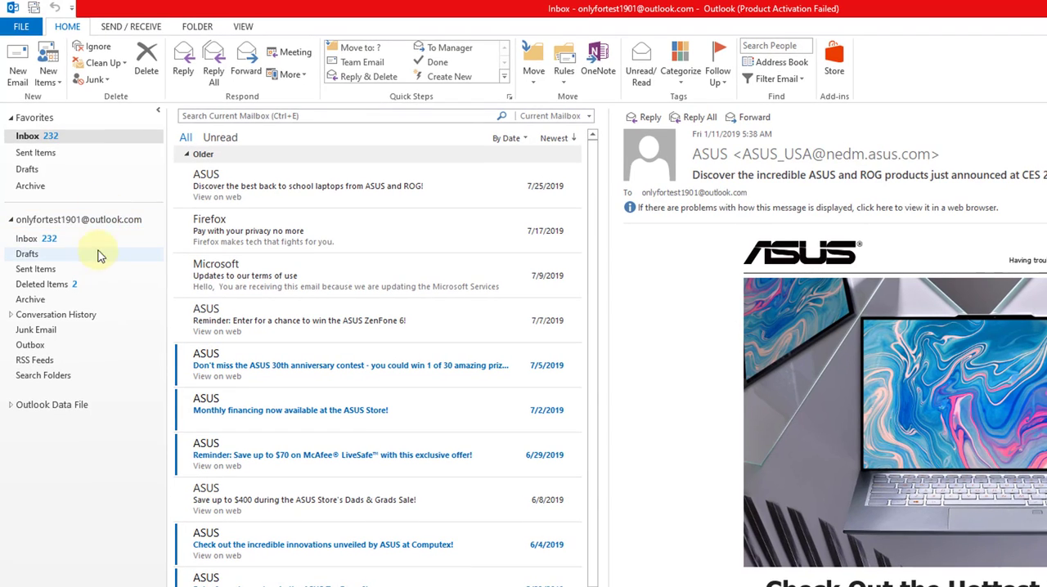
pyautogui.moveTo(254, 384)
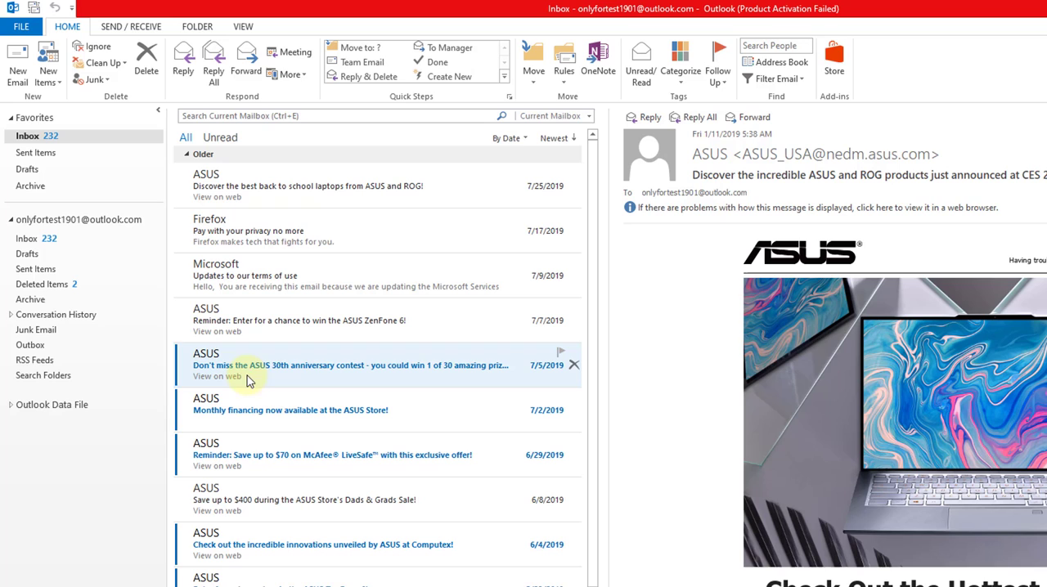
pyautogui.moveTo(320, 375)
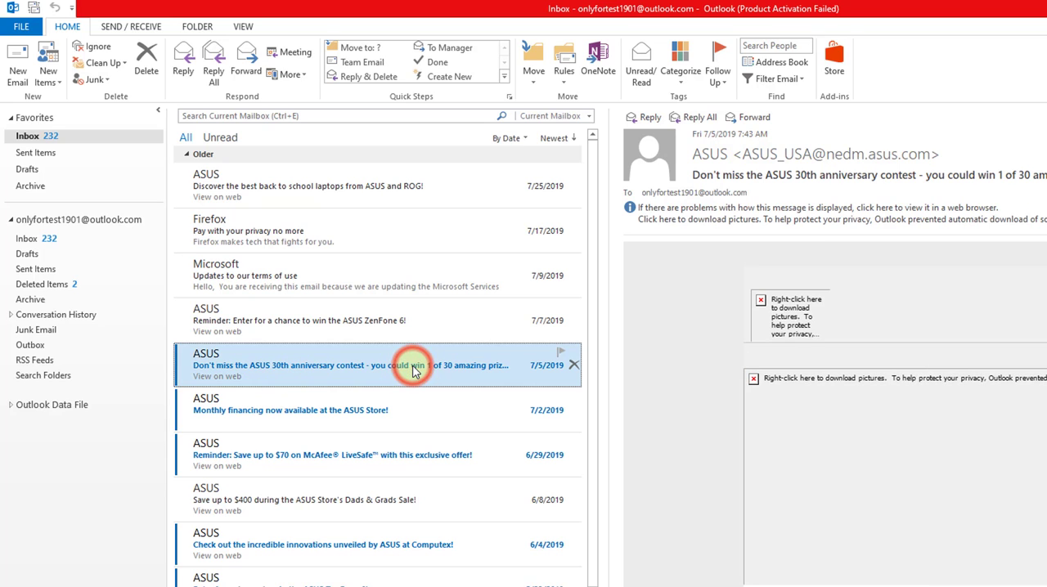
pyautogui.moveTo(744, 229)
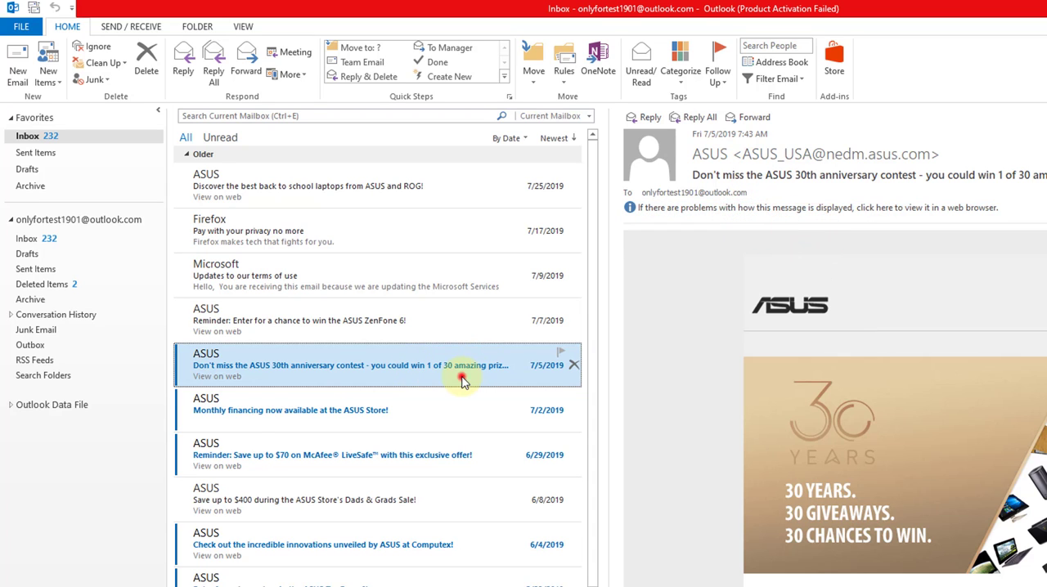
# Permanently delete the ASUS 30th anniversary contest email with Shift+Delete, confirming Yes
pyautogui.press('Shift+Delete')
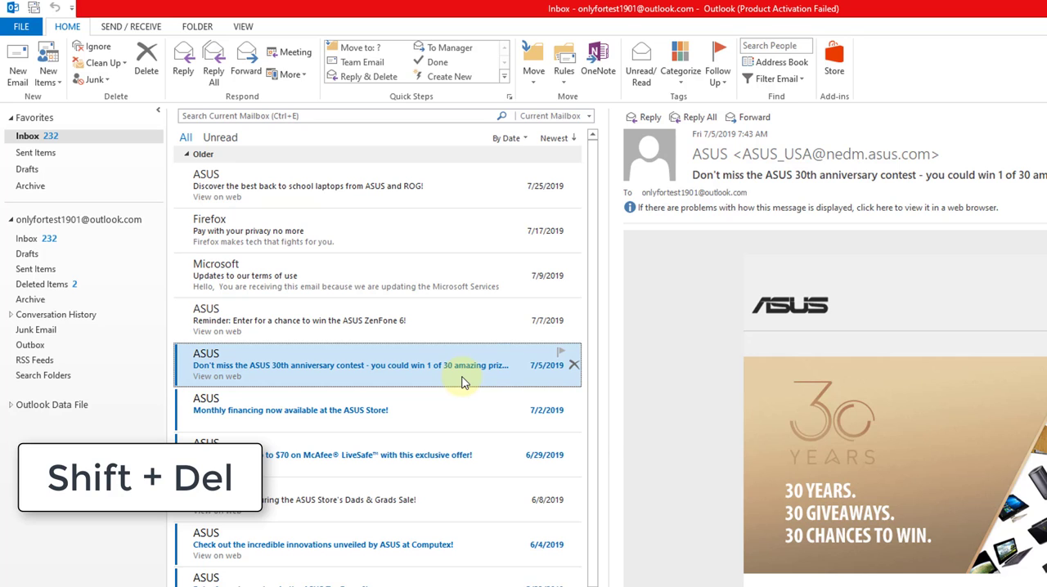
pyautogui.press('shift+delete')
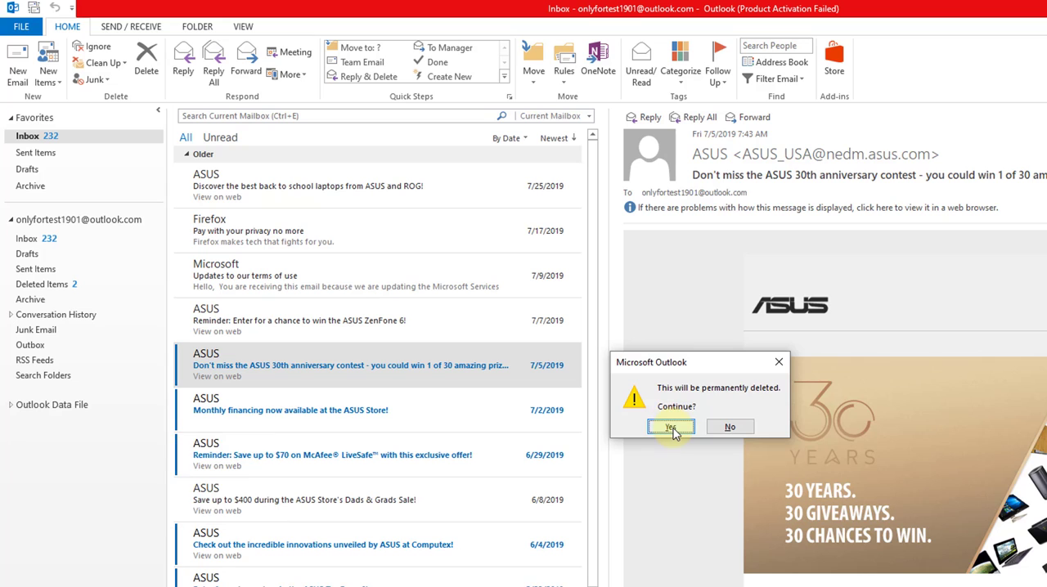
pyautogui.click(670, 427)
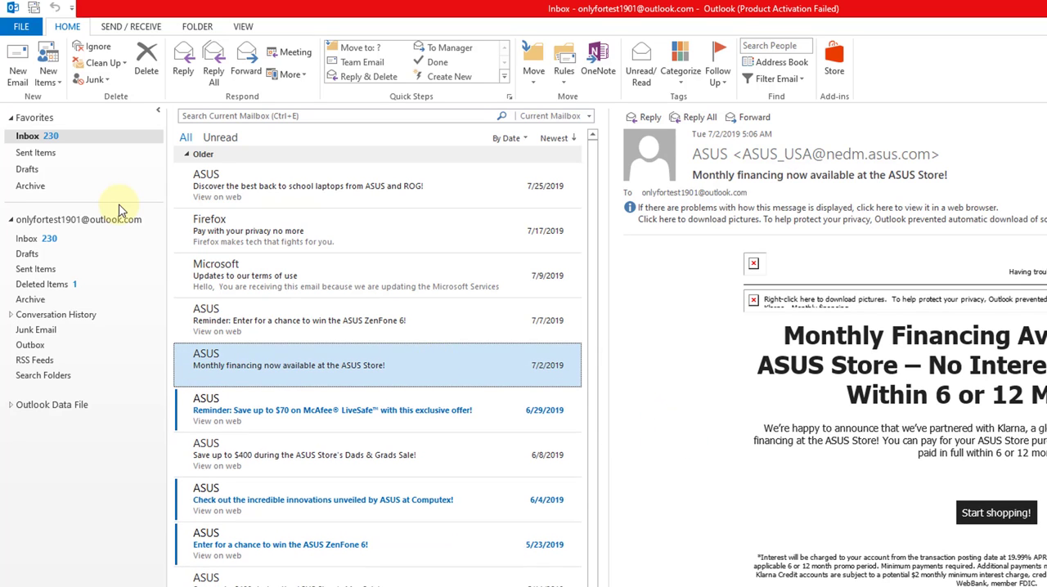
pyautogui.moveTo(41, 284)
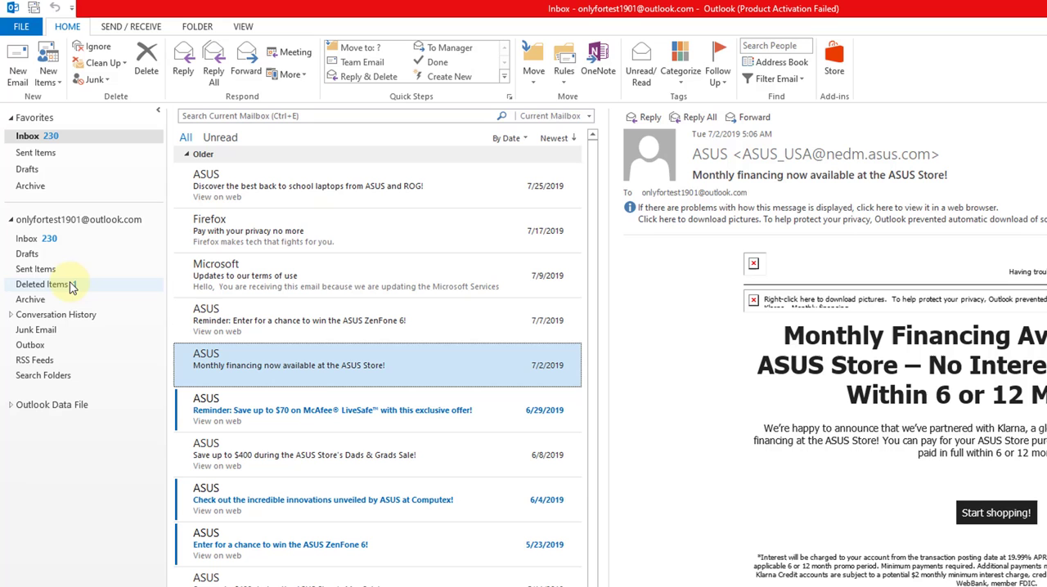
# Permanently remove the ASUS Tax Day Sale email from Deleted Items, confirming Yes
pyautogui.click(41, 284)
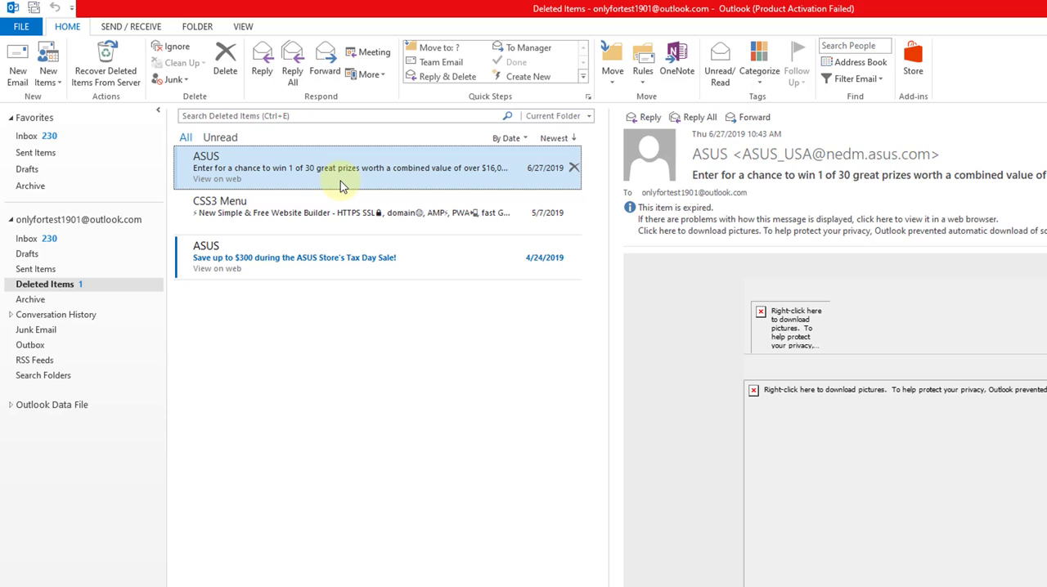
pyautogui.moveTo(352, 176)
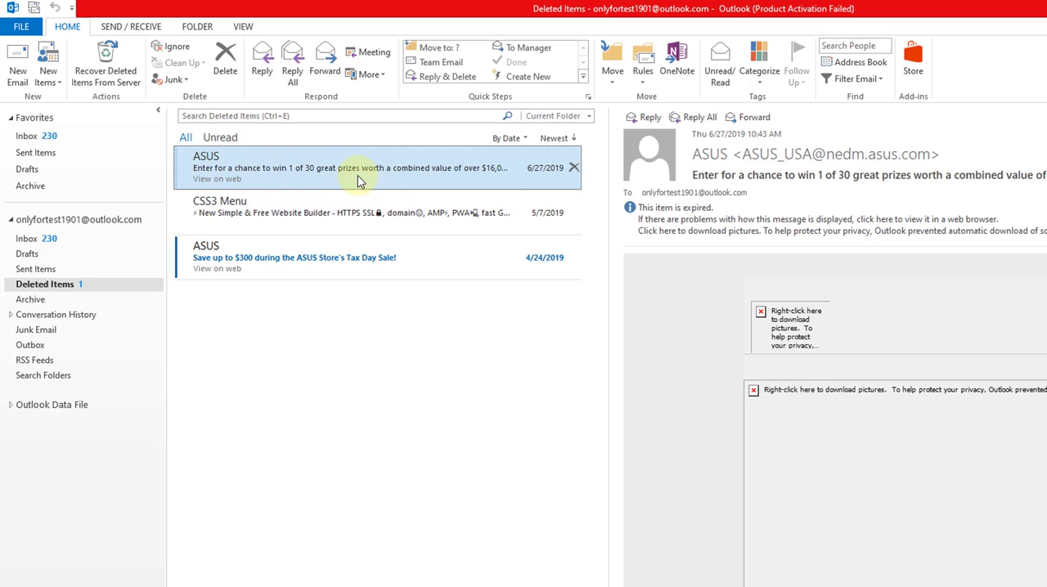
pyautogui.click(574, 167)
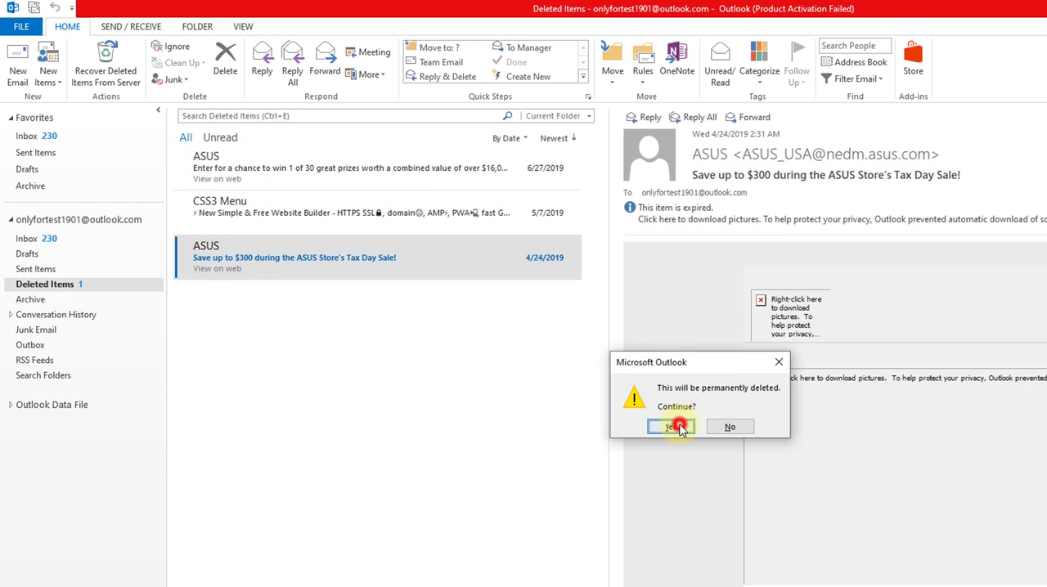
pyautogui.click(671, 426)
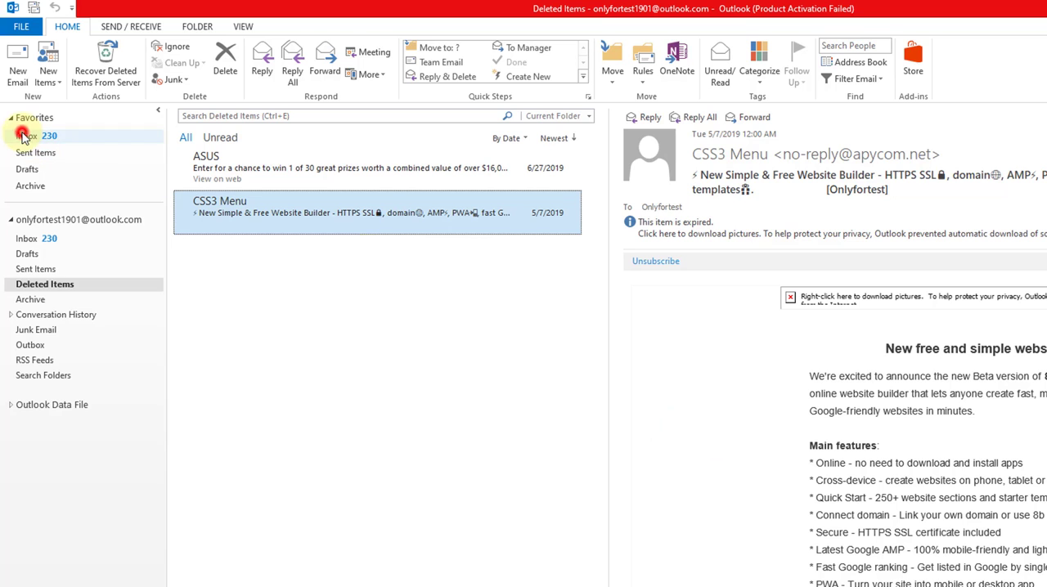
# Return to the Inbox under Favorites and show the FOLDER ribbon commands
pyautogui.click(27, 136)
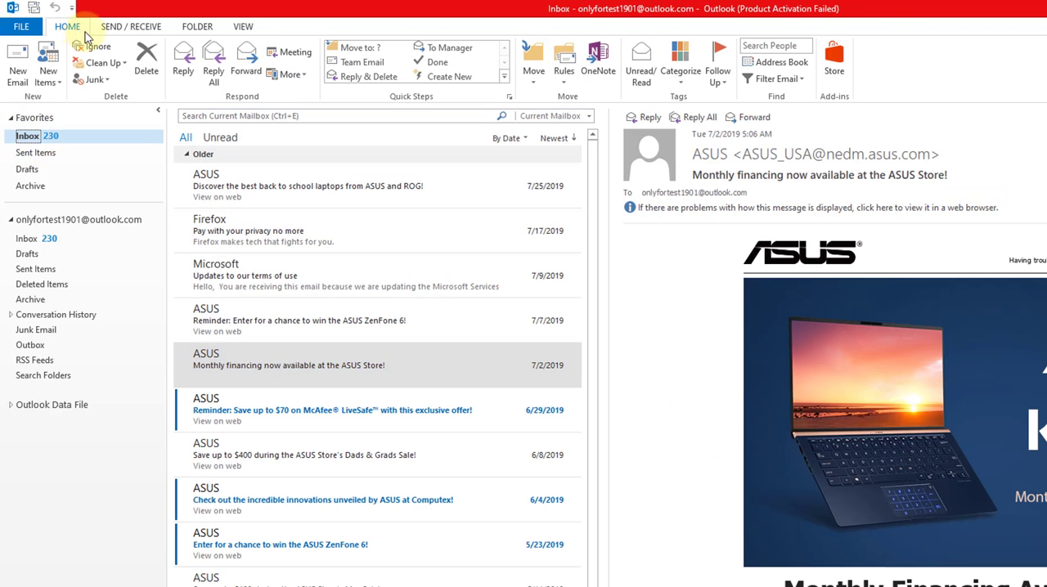
pyautogui.moveTo(197, 26)
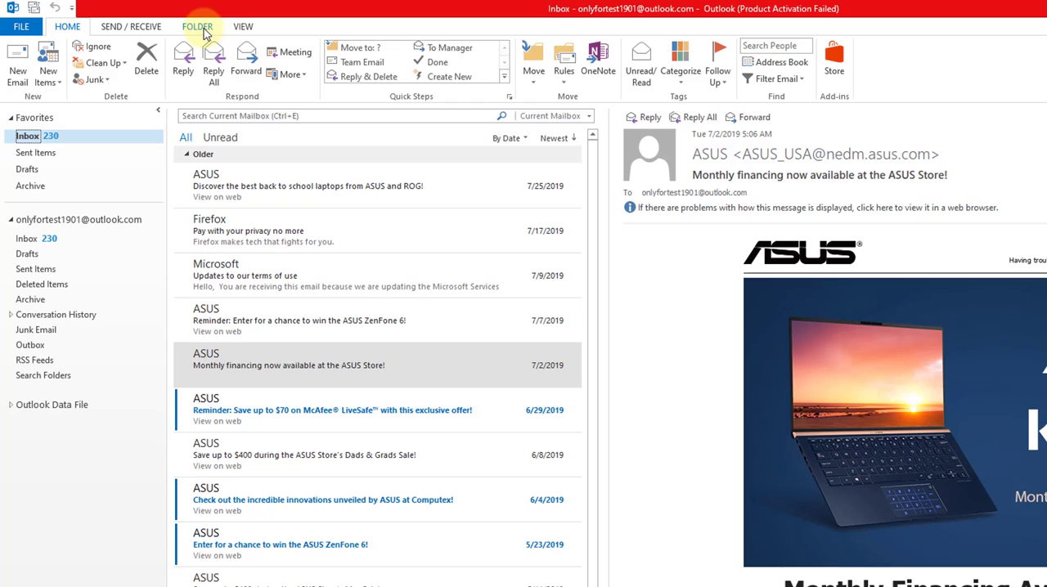
pyautogui.click(198, 26)
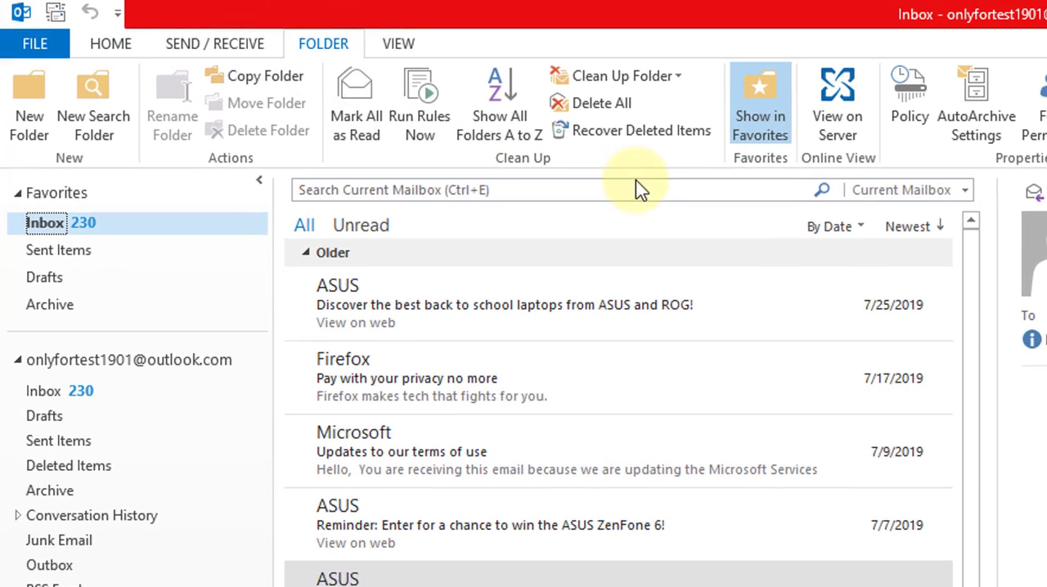
pyautogui.moveTo(644, 131)
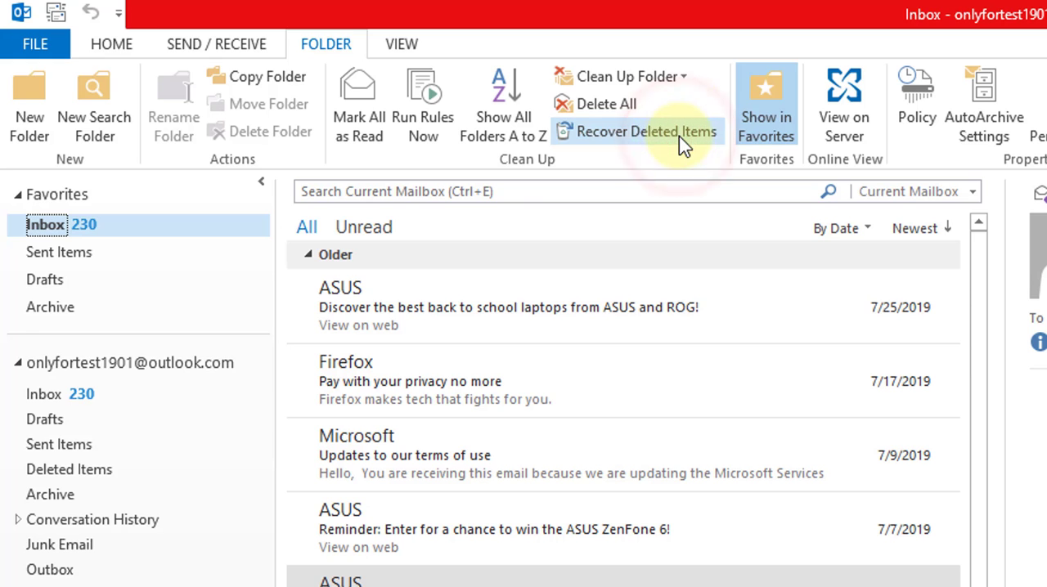
# Recover the ASUS 'Save up to $300' Tax Day Sale email via Recover Deleted Items
pyautogui.click(647, 131)
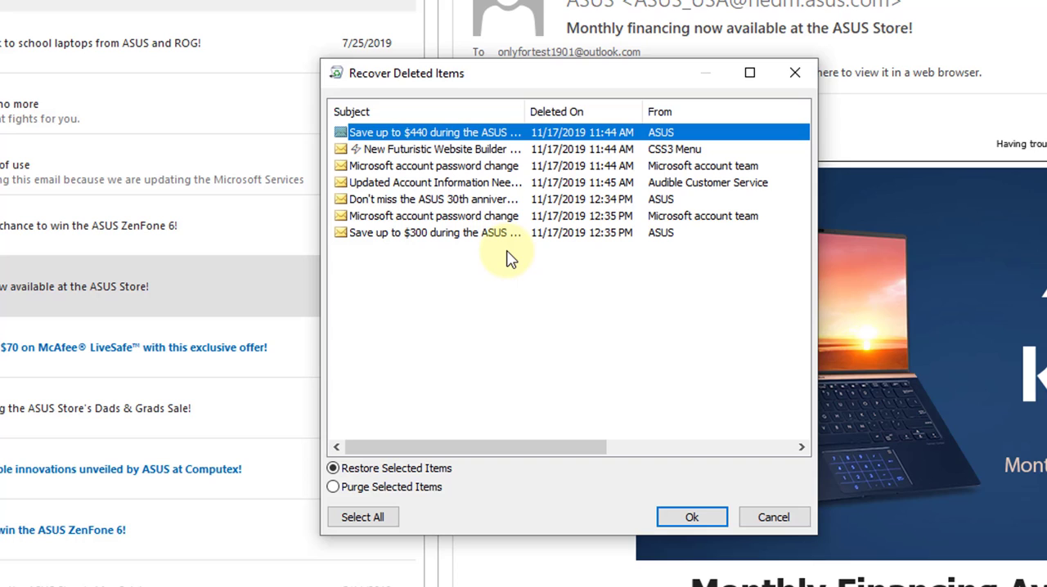
pyautogui.moveTo(375, 86)
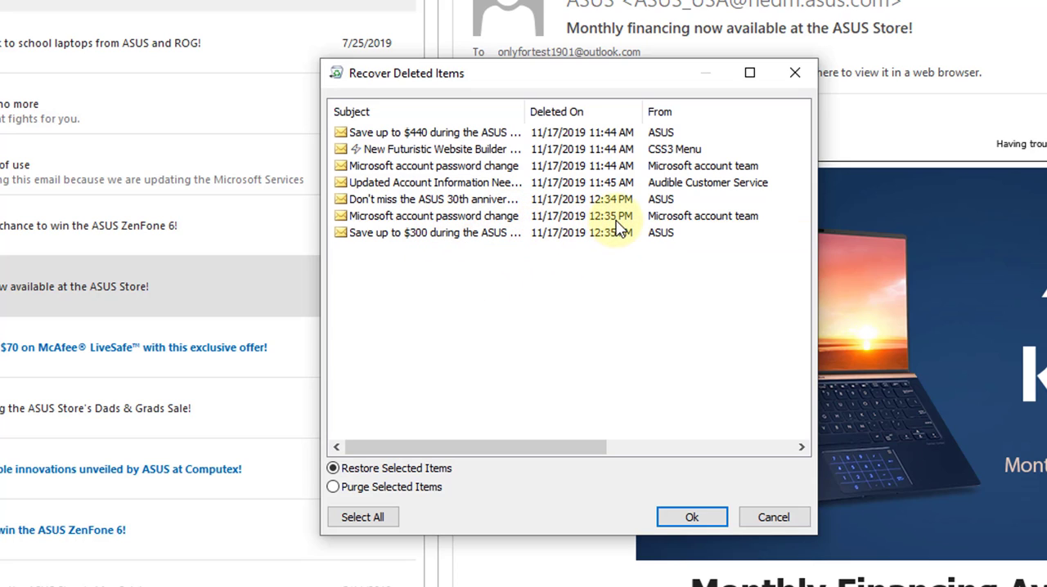
pyautogui.moveTo(589, 240)
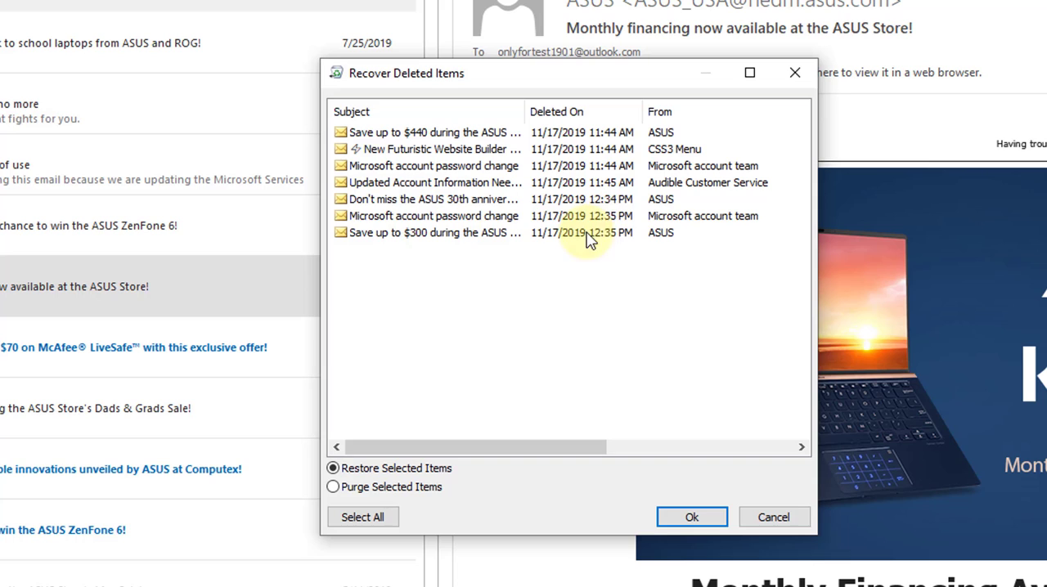
pyautogui.click(434, 233)
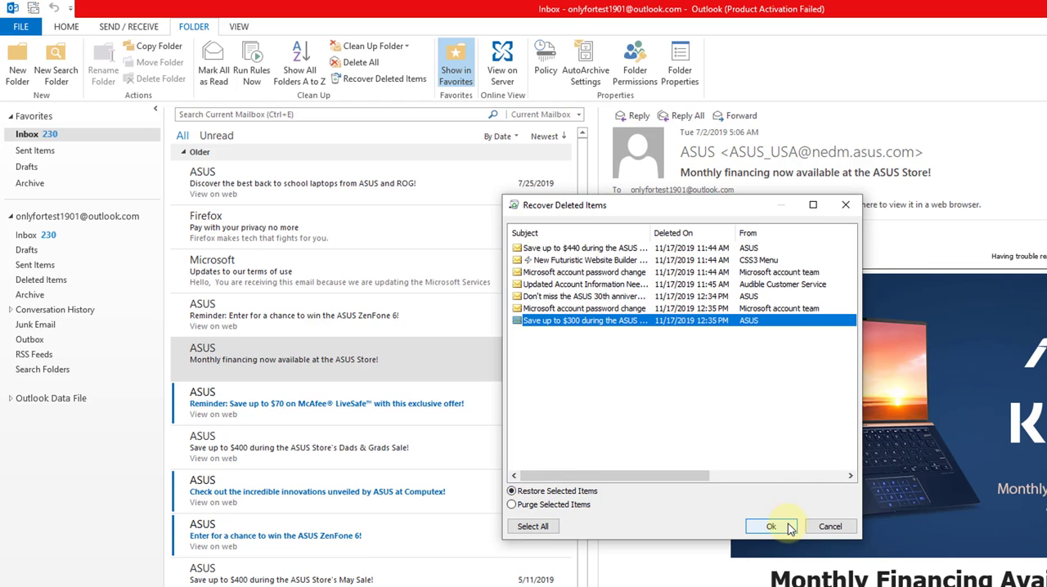
pyautogui.click(769, 526)
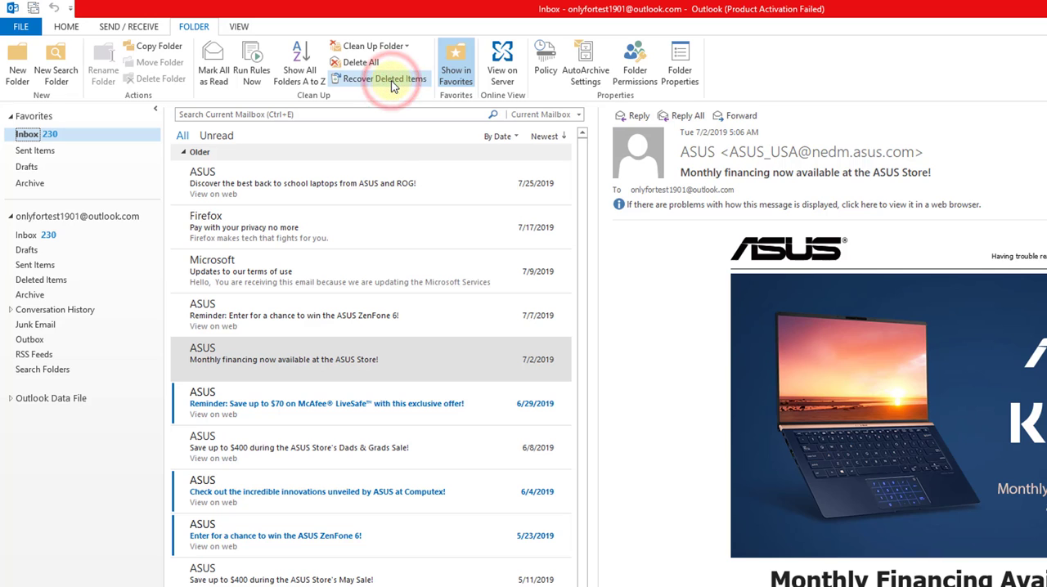
# Recover the CSS3 Menu New Futuristic Website Builder email, bringing the Inbox to 231
pyautogui.click(380, 79)
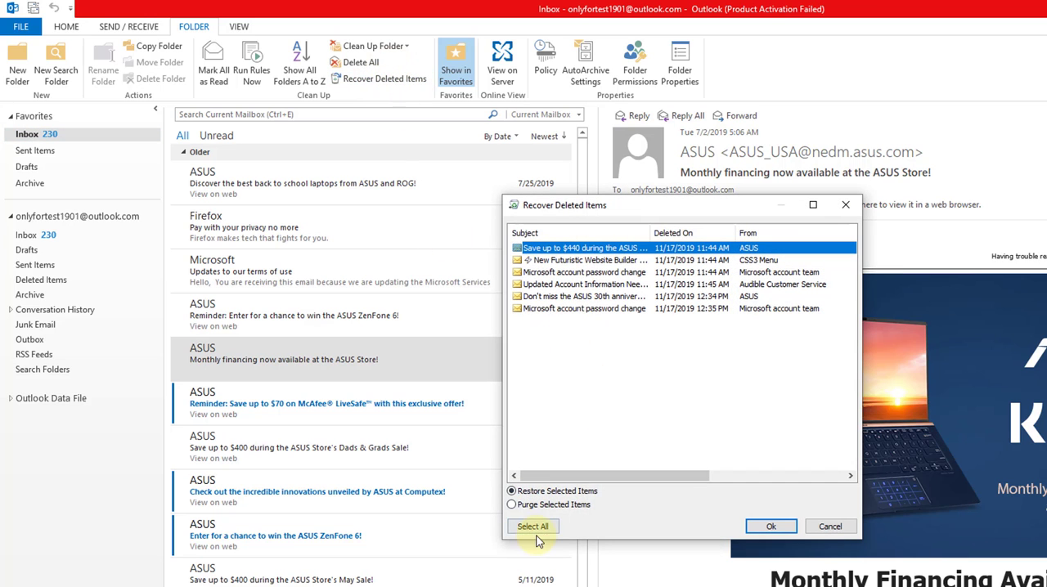
pyautogui.click(532, 526)
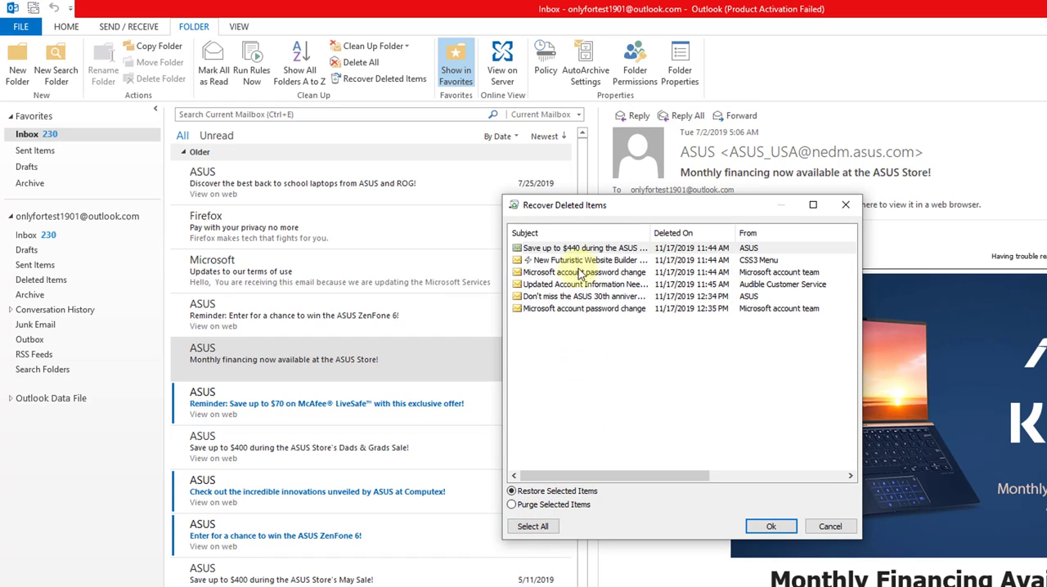
pyautogui.click(585, 260)
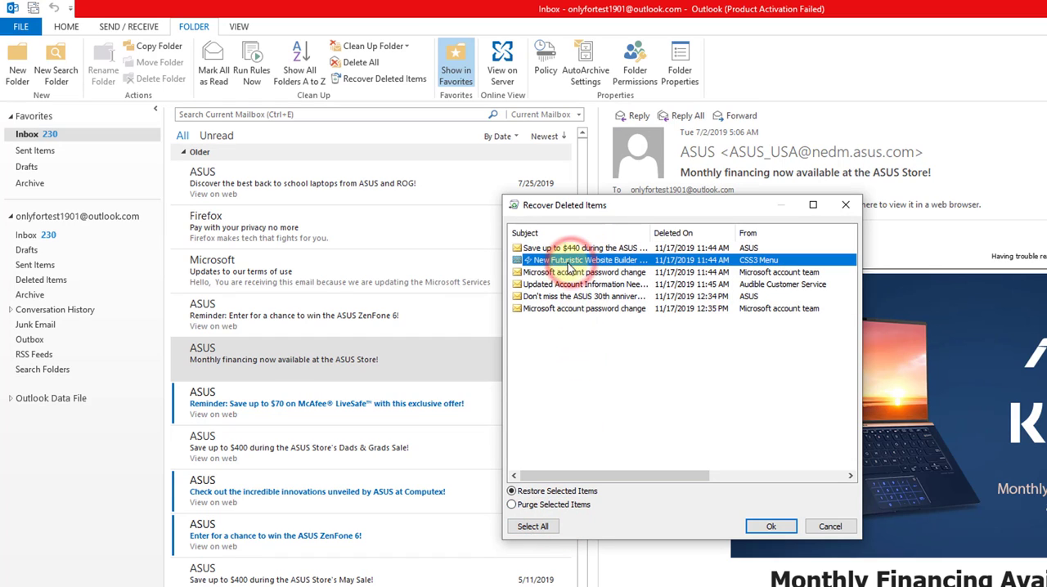
pyautogui.moveTo(702, 511)
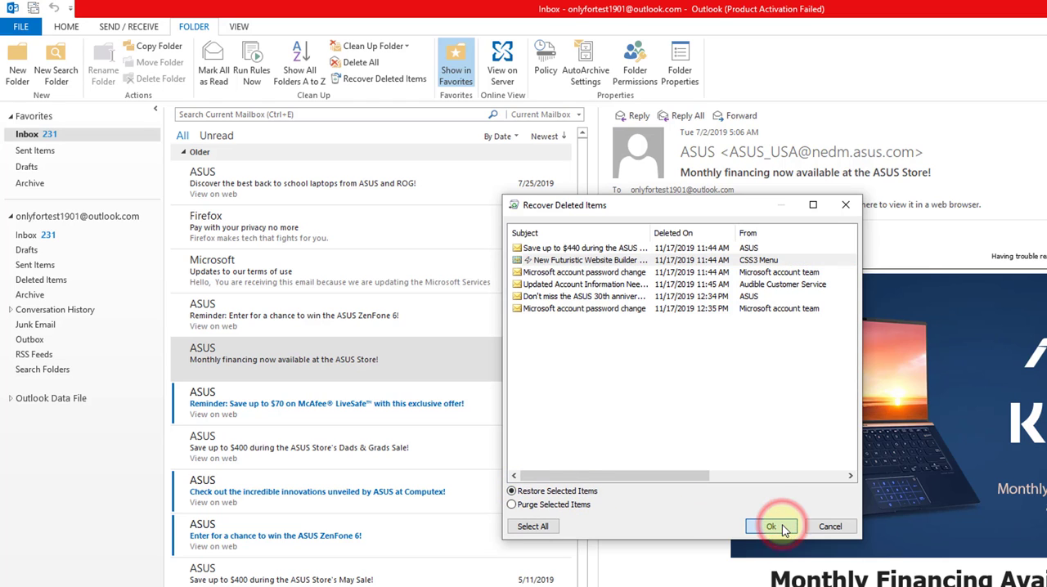
pyautogui.click(770, 526)
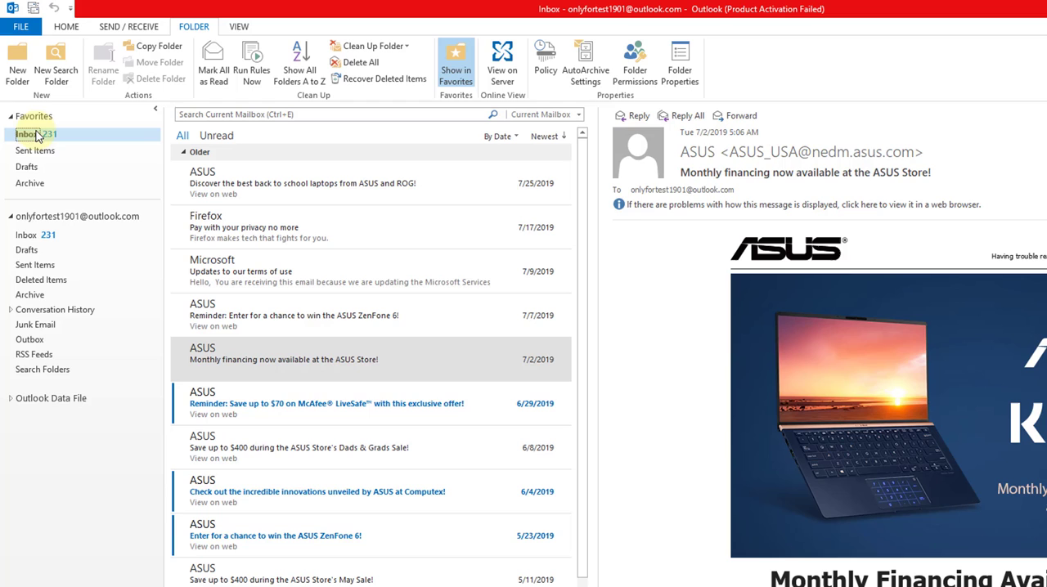
pyautogui.moveTo(381, 222)
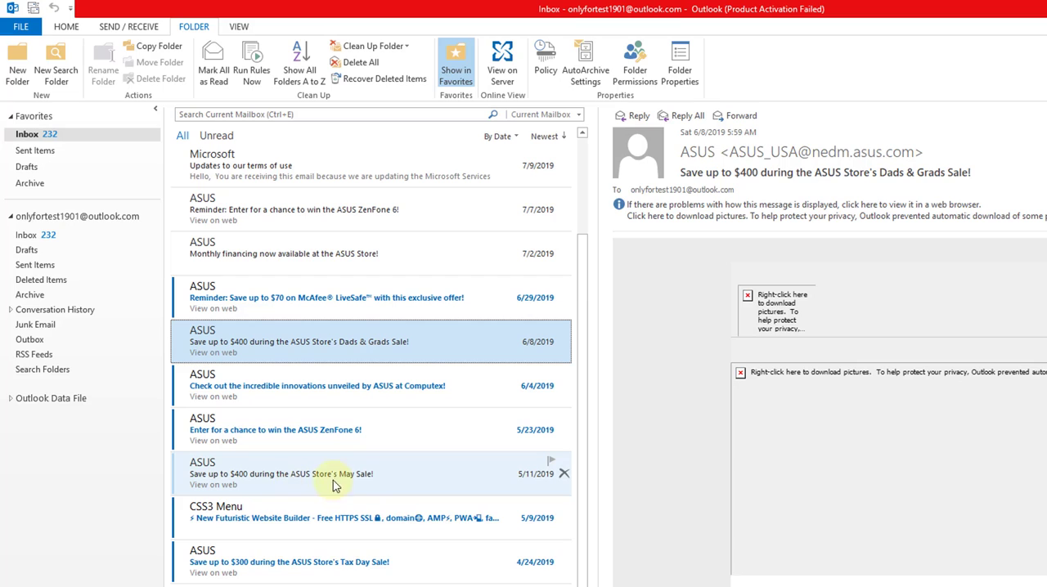
pyautogui.moveTo(355, 489)
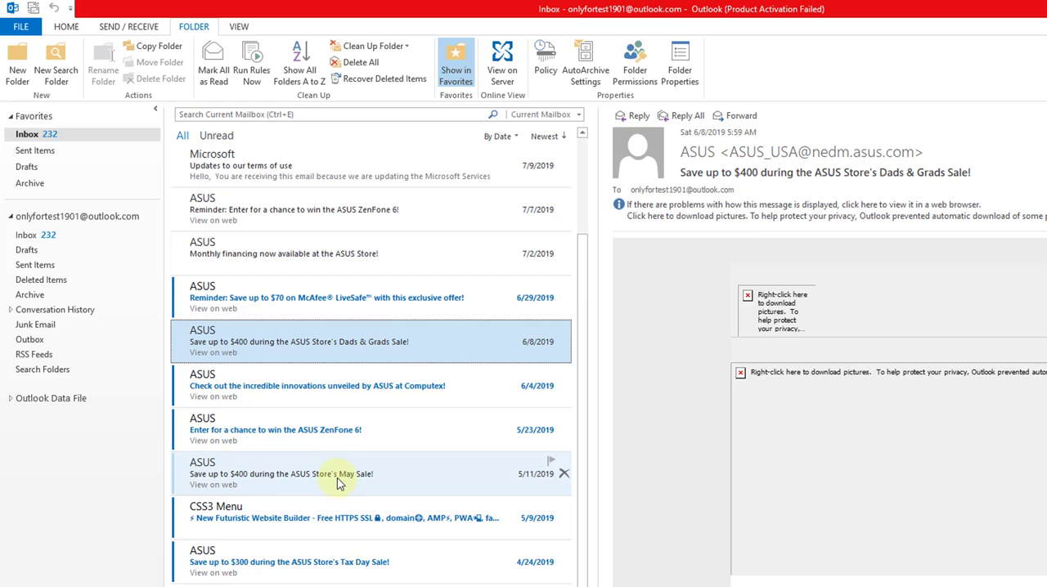
pyautogui.moveTo(401, 470)
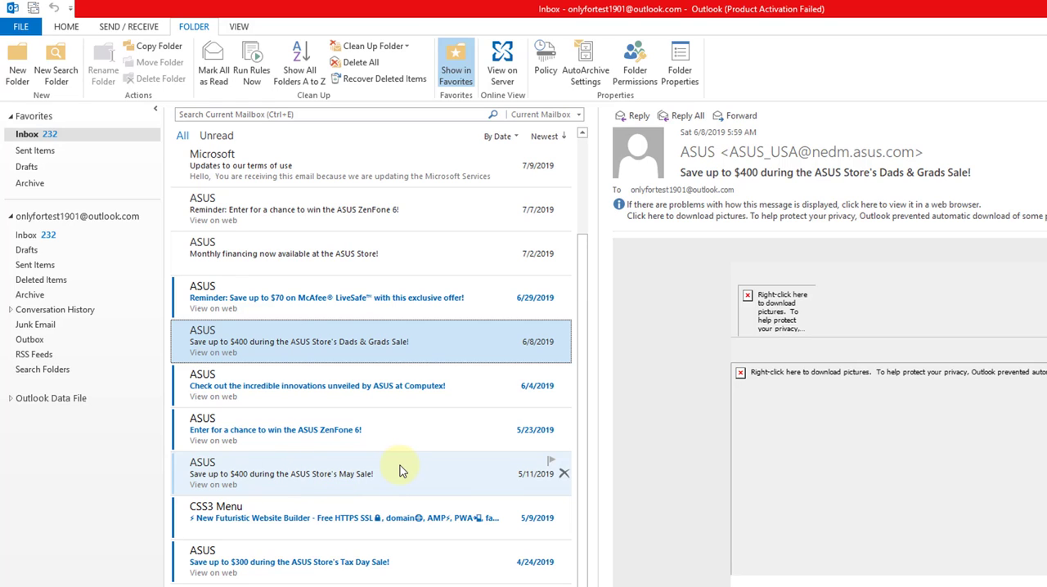